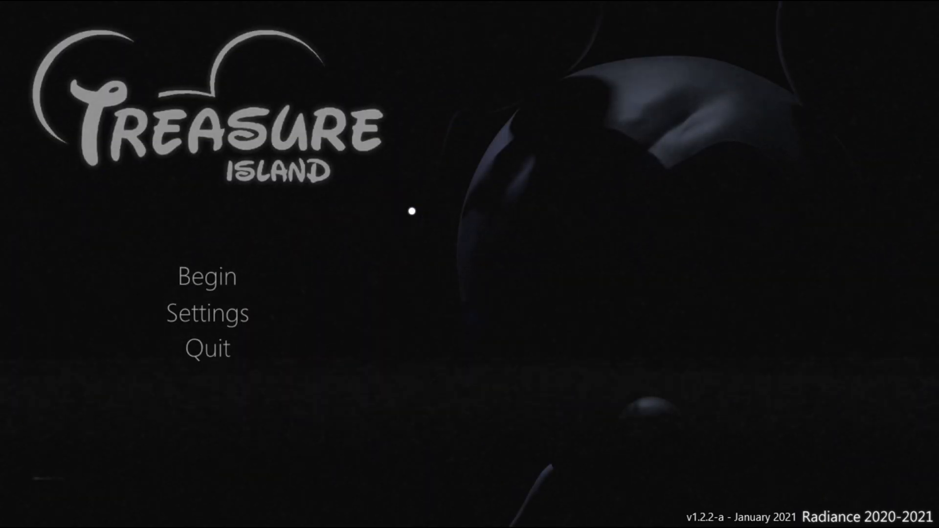
mouse_move(605, 347)
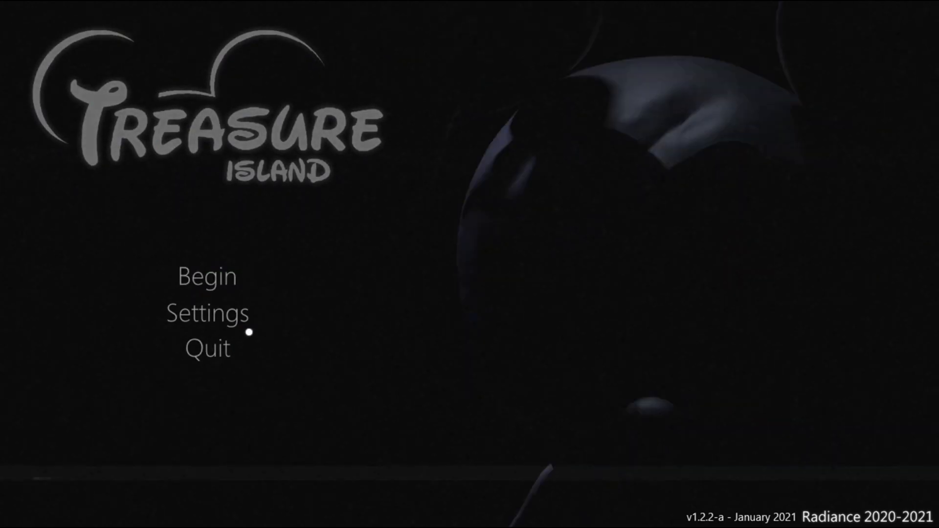
Begin Night 1 and raise the camera monitor with Shift.
left_click(205, 276)
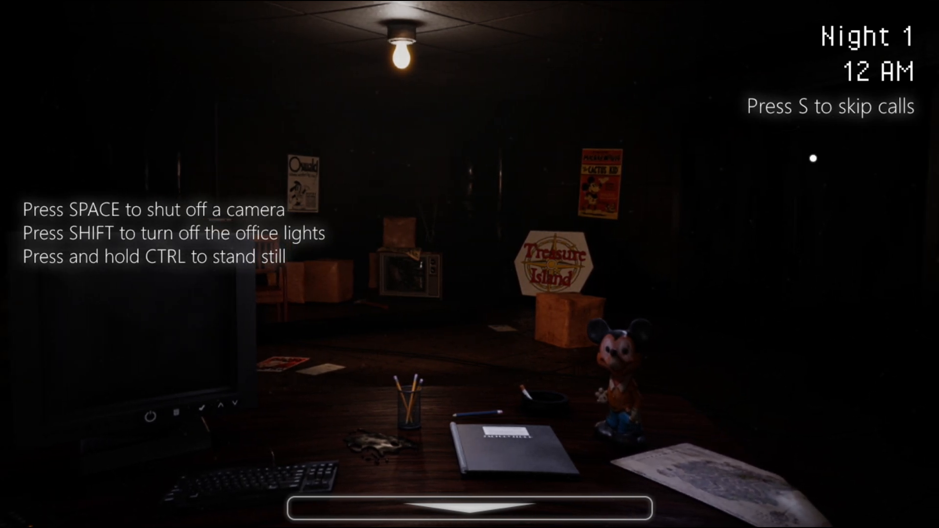
mouse_move(659, 222)
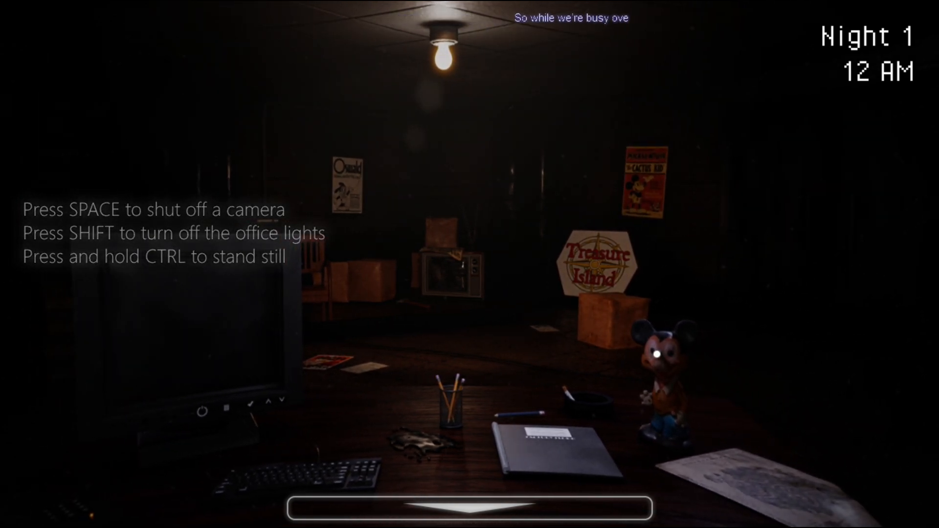
key("shift")
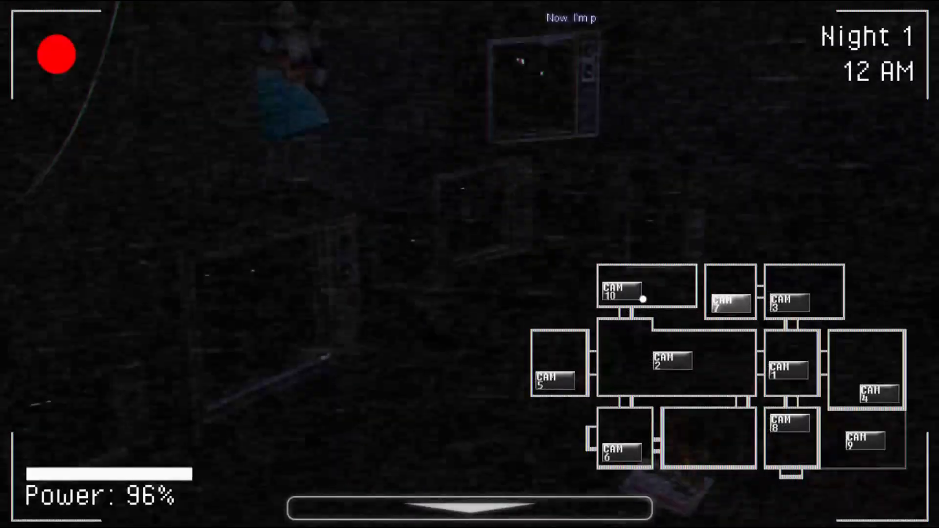
View the CAM 10 feed until 1 AM, then switch to CAM 8.
left_click(553, 381)
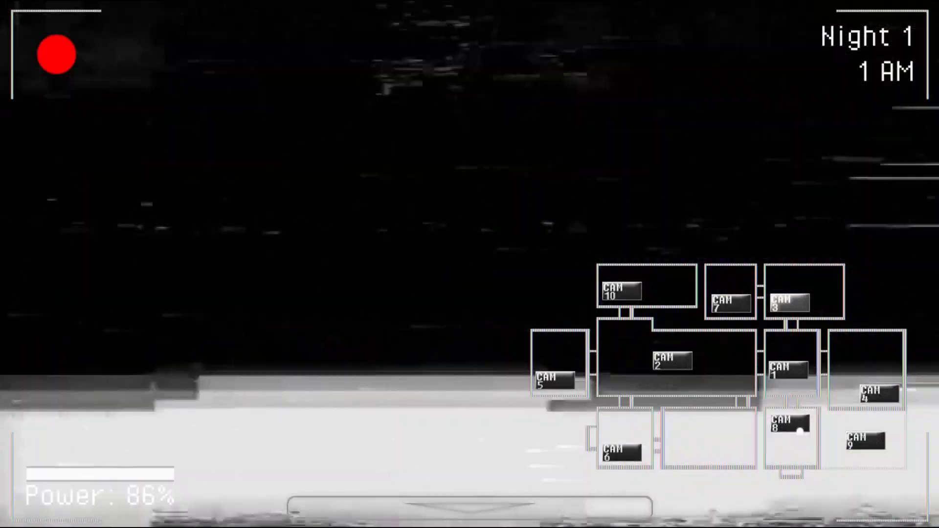
left_click(873, 394)
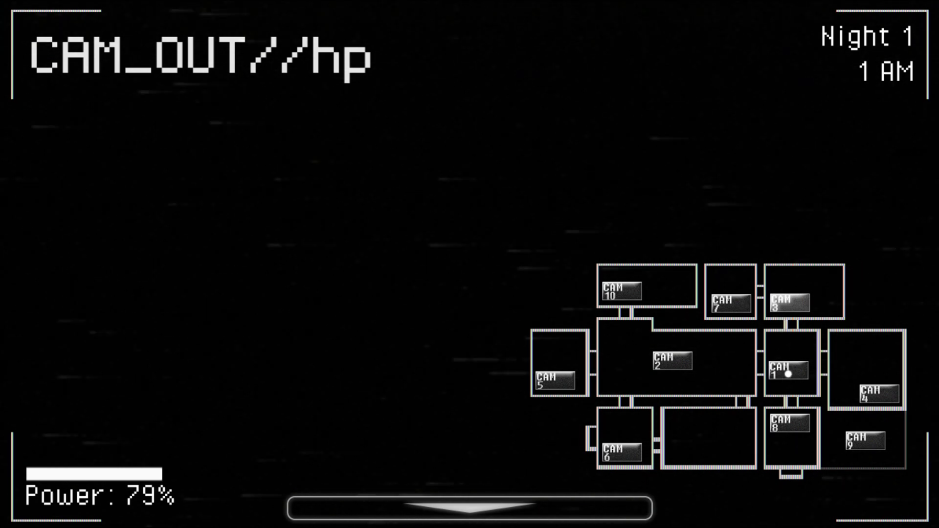
Check CAM 1 and CAM 8, then lower the monitor to the office.
left_click(729, 302)
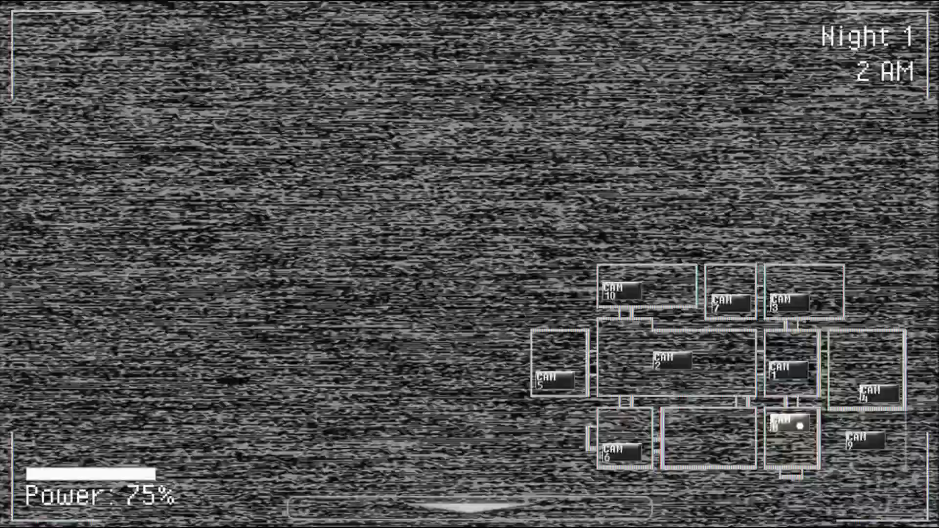
left_click(621, 291)
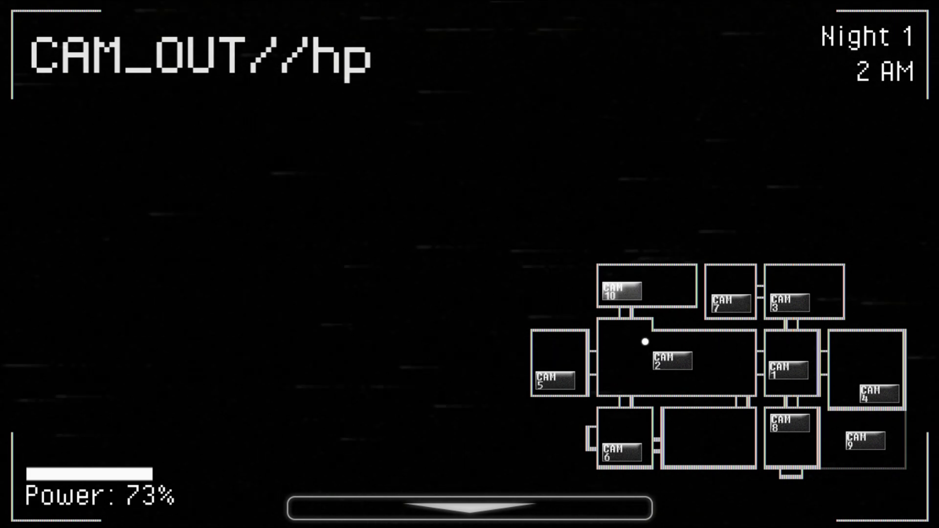
left_click(557, 377)
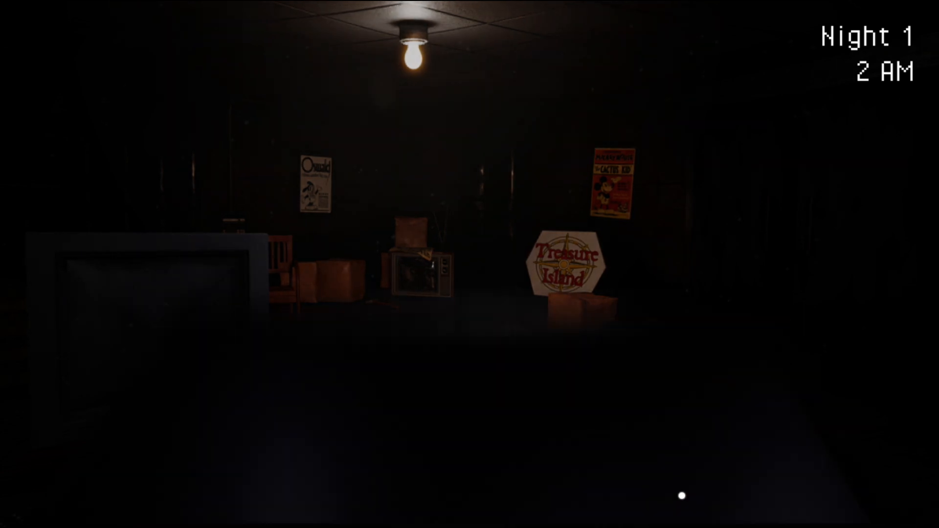
left_click(469, 508)
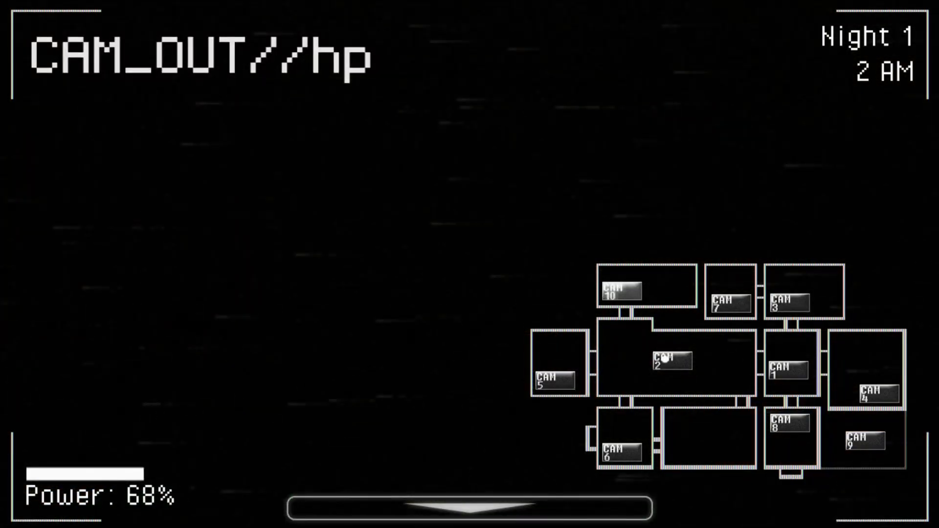
Check the washroom, dining-room and CAM 8 feeds.
left_click(554, 379)
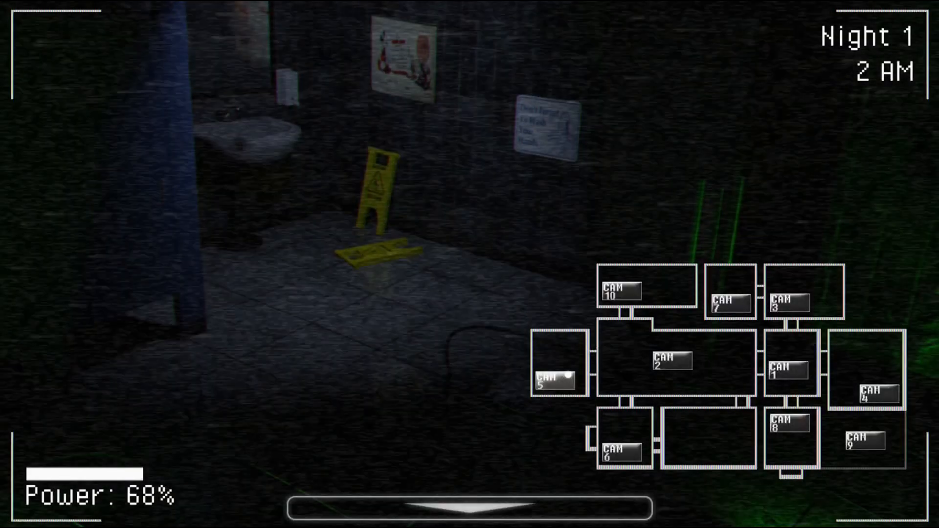
left_click(622, 452)
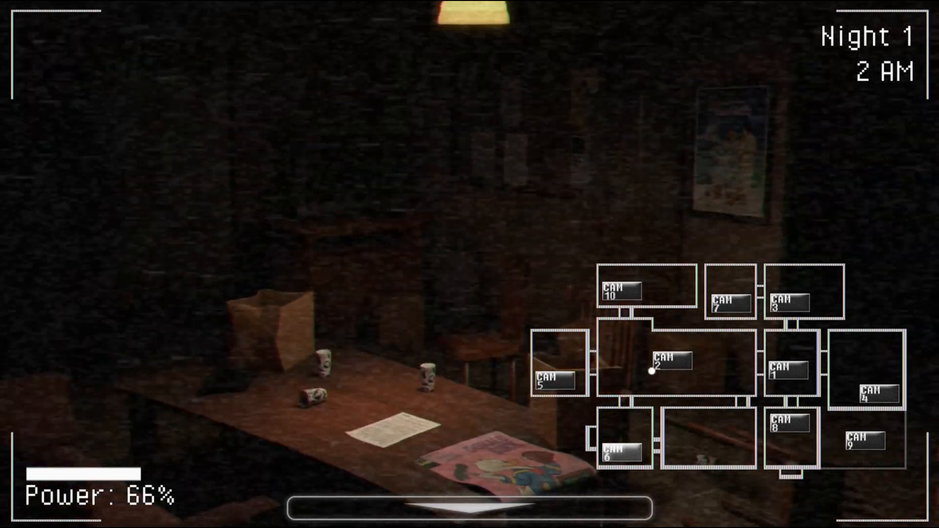
left_click(621, 290)
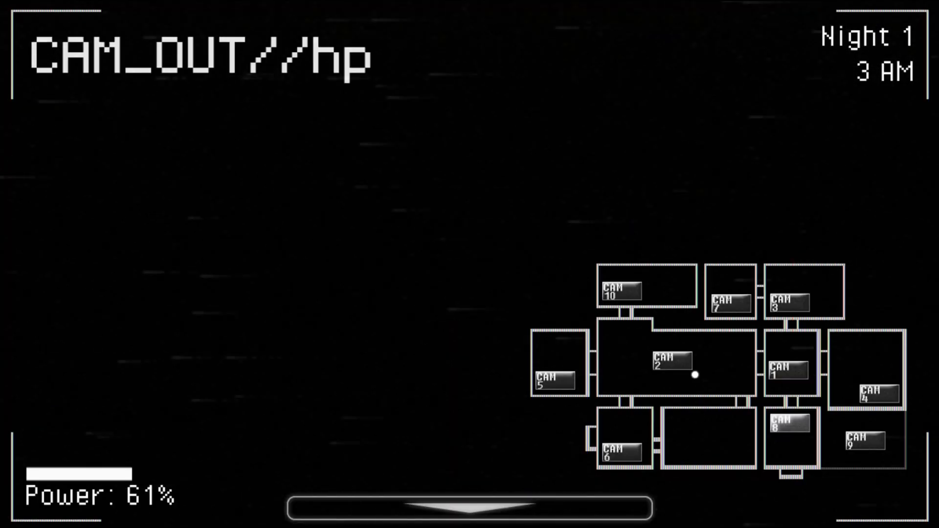
Recheck the washroom and dining-room feeds, then CAM 8.
left_click(622, 454)
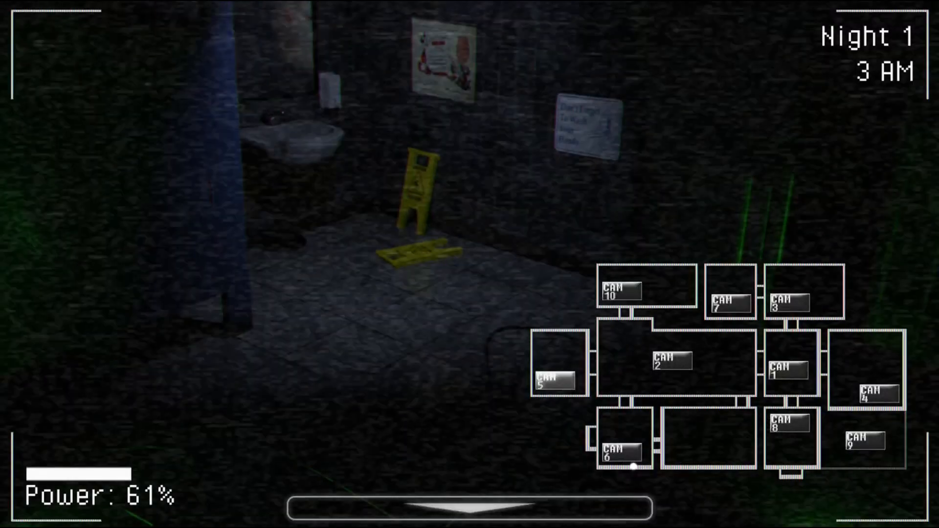
left_click(787, 427)
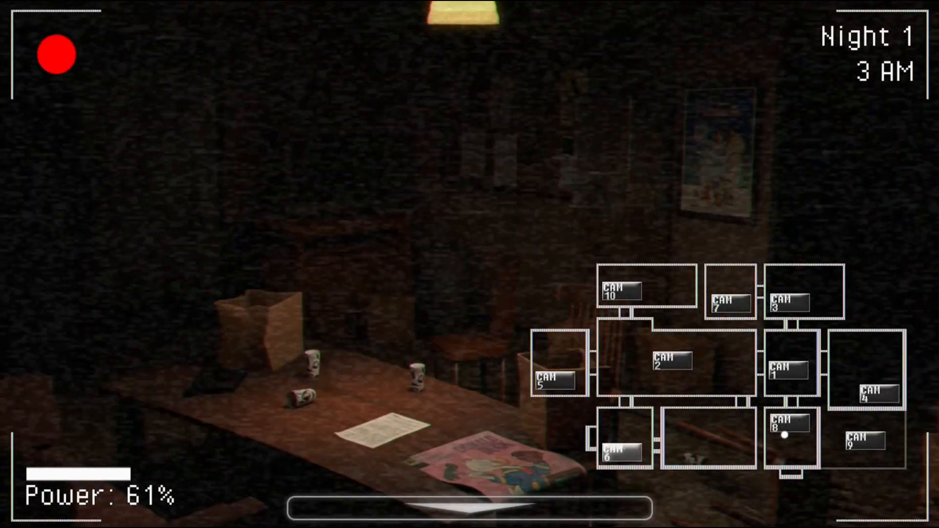
left_click(620, 291)
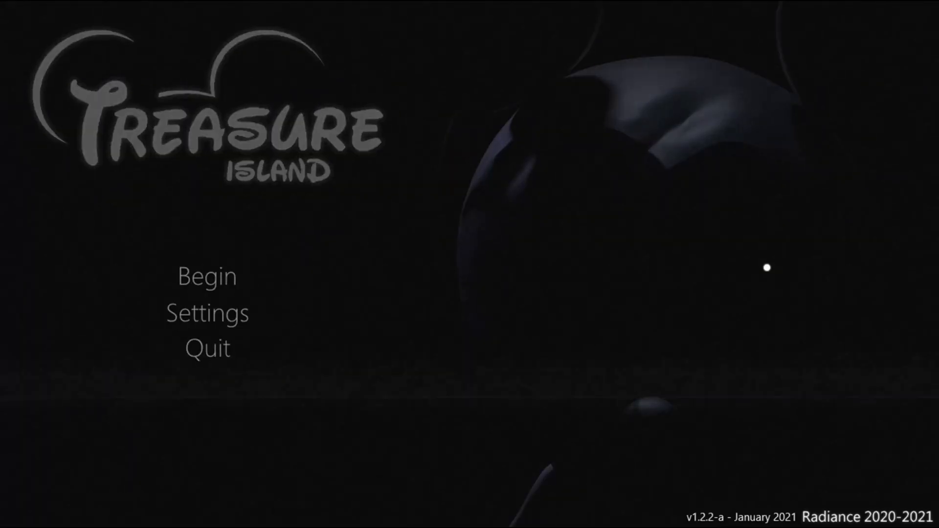
mouse_move(238, 312)
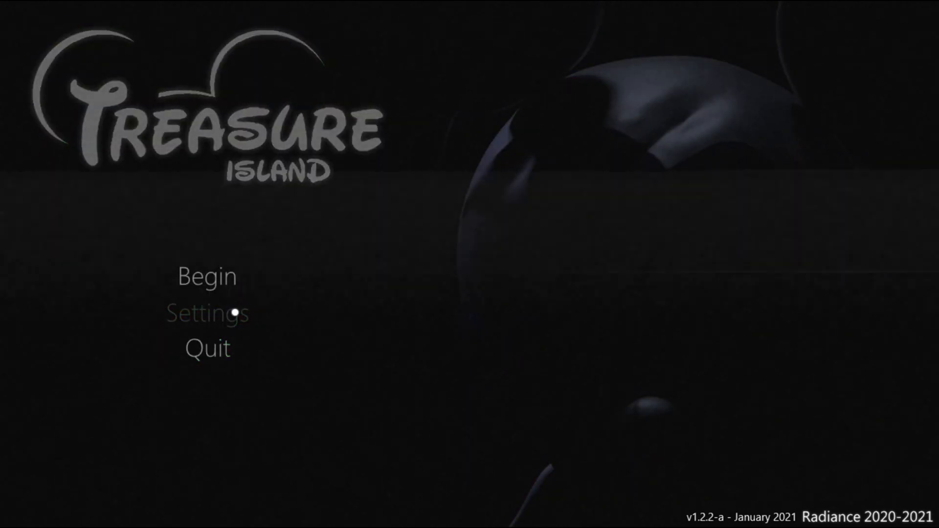
Tick Optimised Mode in Settings and return to the title menu.
left_click(208, 312)
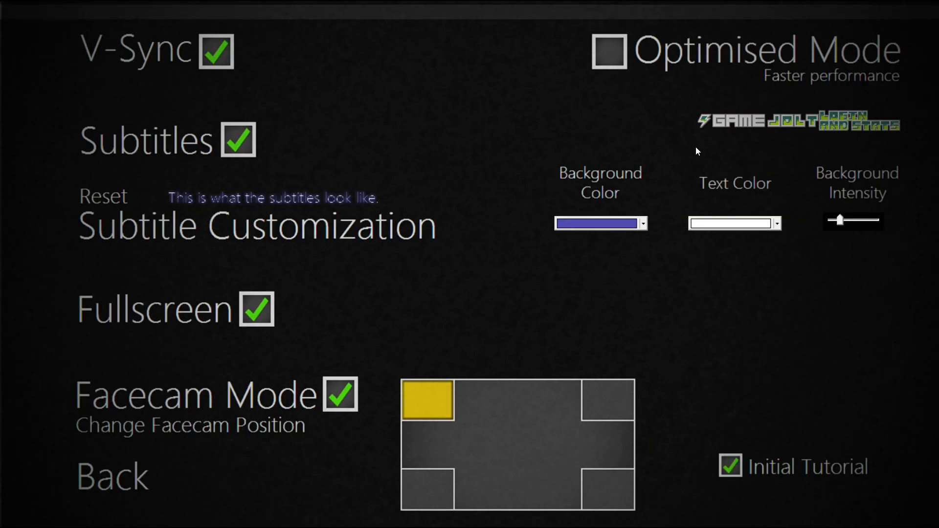
left_click(609, 50)
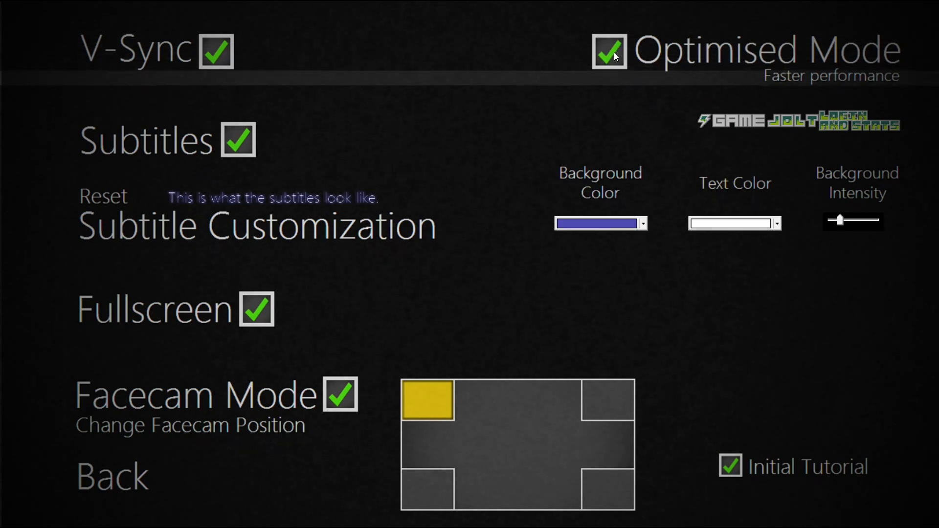
mouse_move(181, 458)
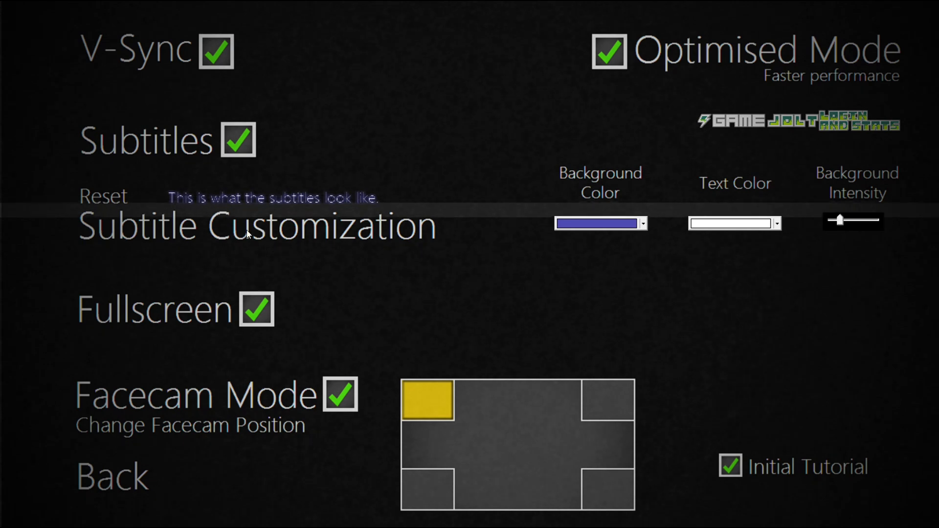
mouse_move(100, 439)
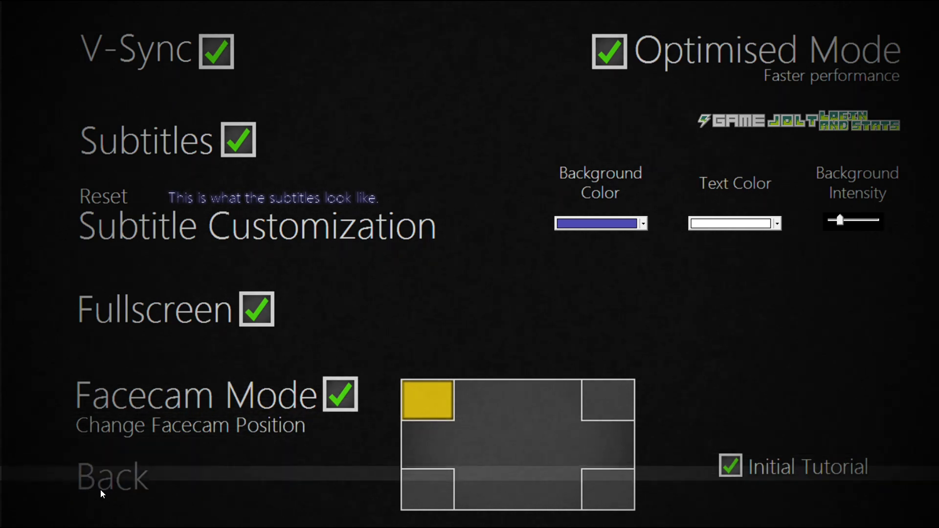
left_click(111, 478)
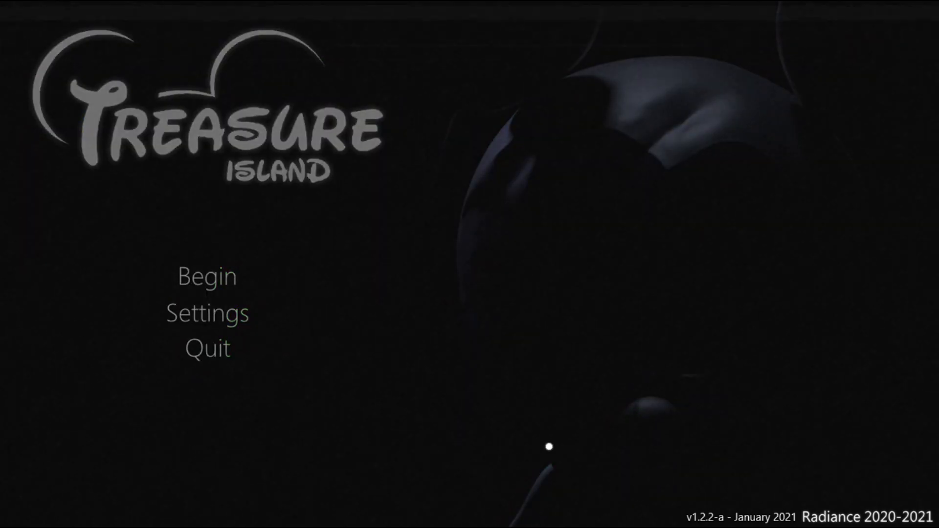
left_click(206, 312)
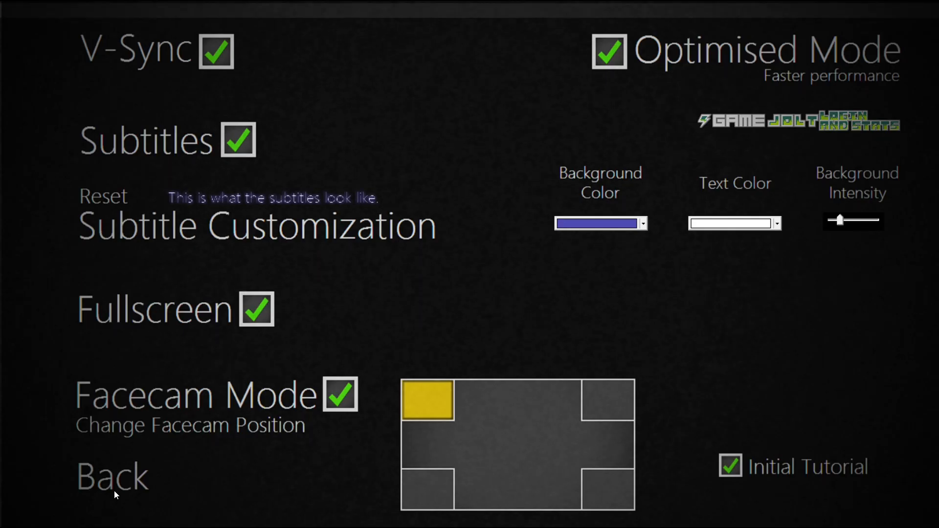
left_click(111, 477)
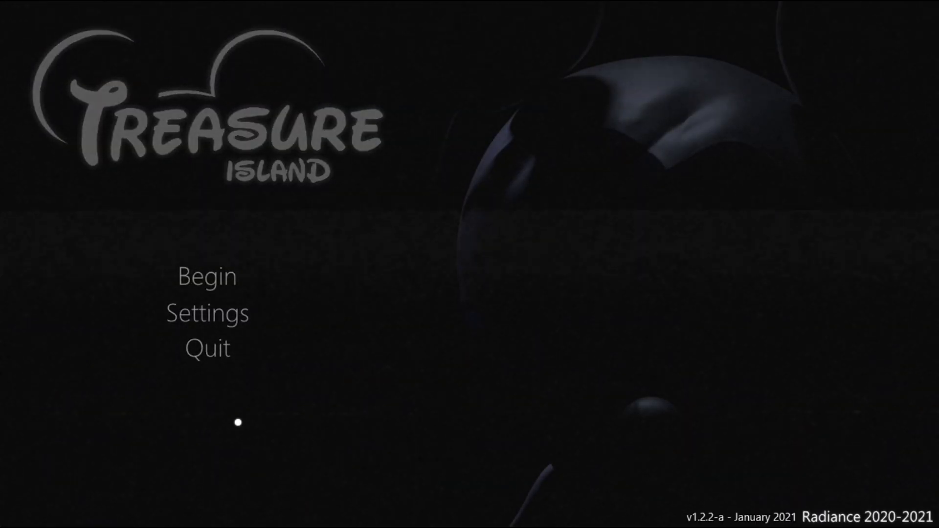
mouse_move(208, 312)
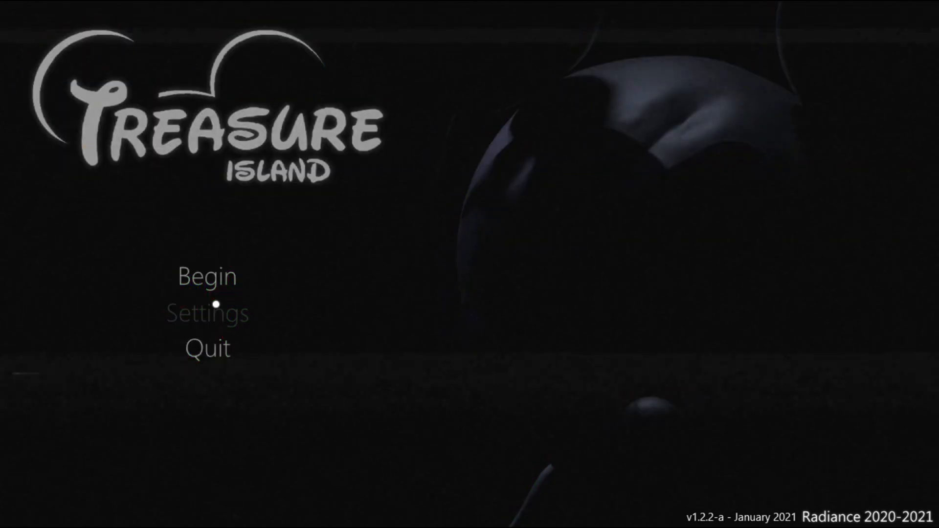
mouse_move(289, 323)
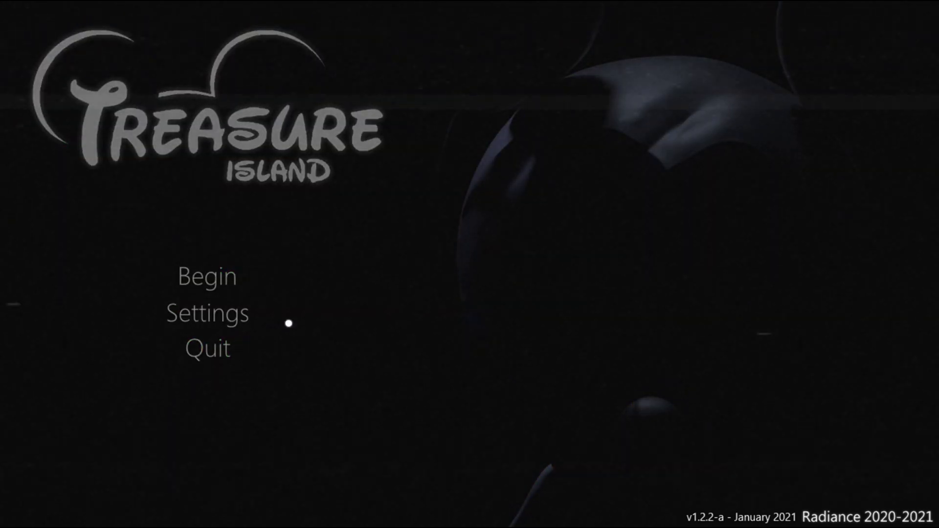
mouse_move(277, 411)
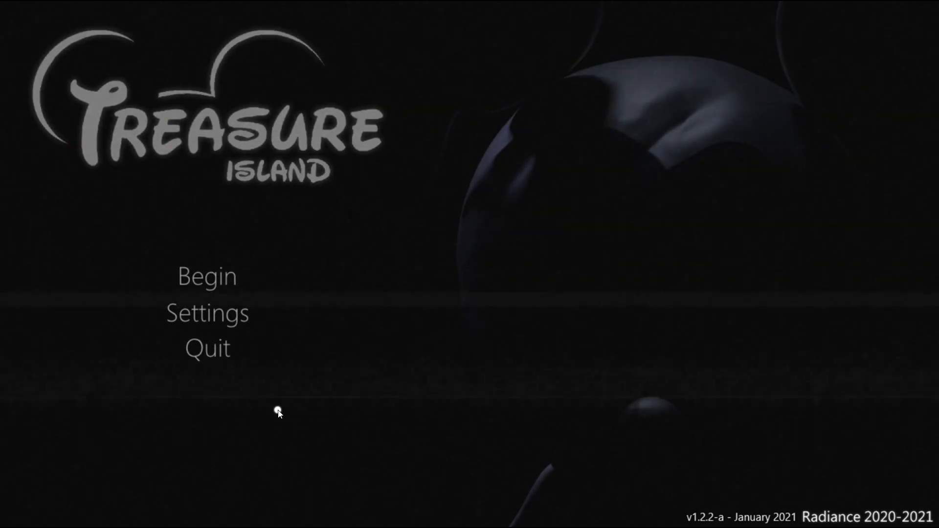
mouse_move(419, 340)
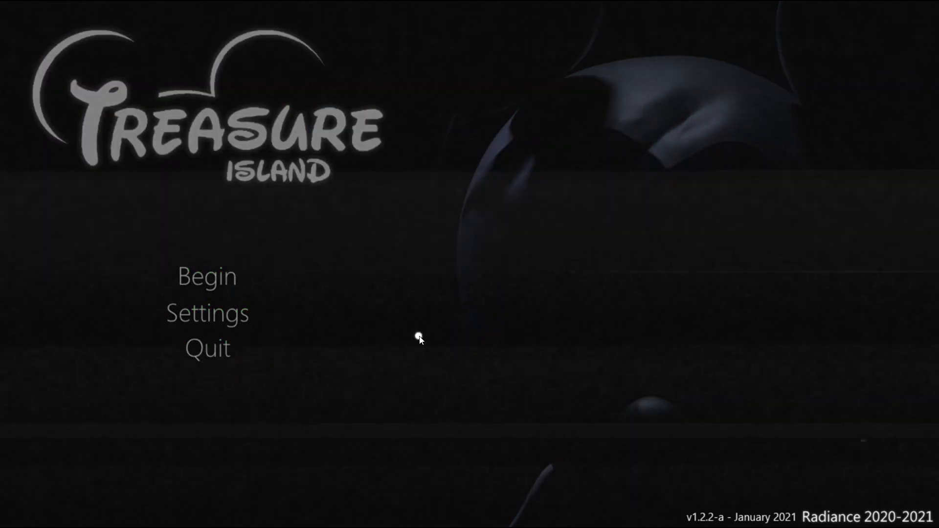
mouse_move(580, 282)
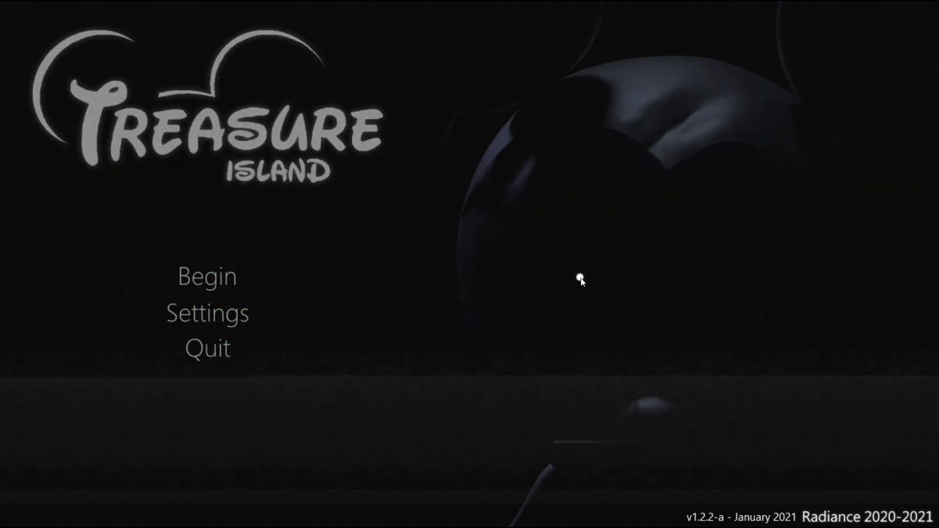
mouse_move(206, 312)
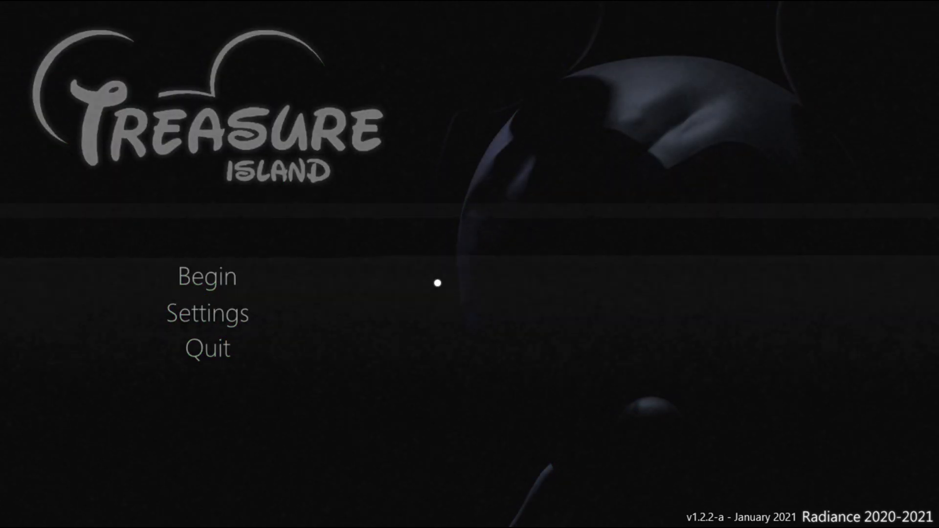
mouse_move(206, 349)
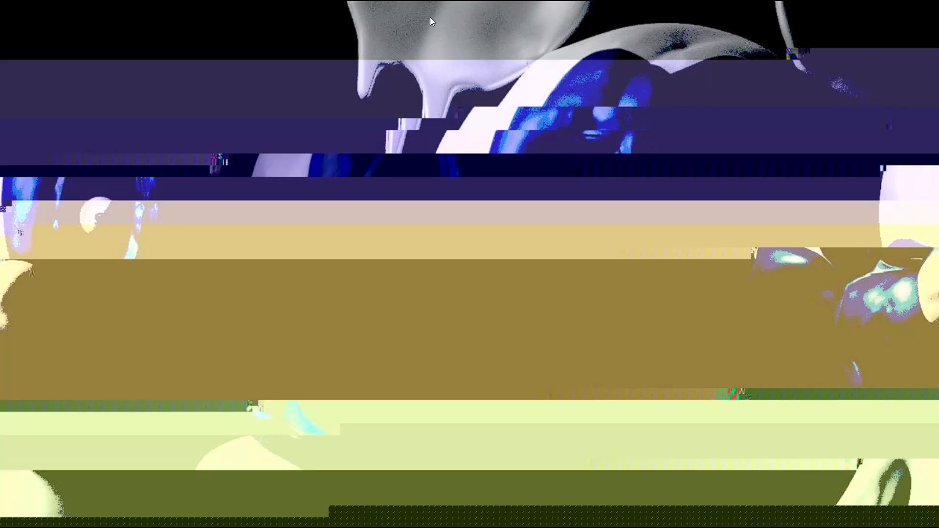
mouse_move(427, 27)
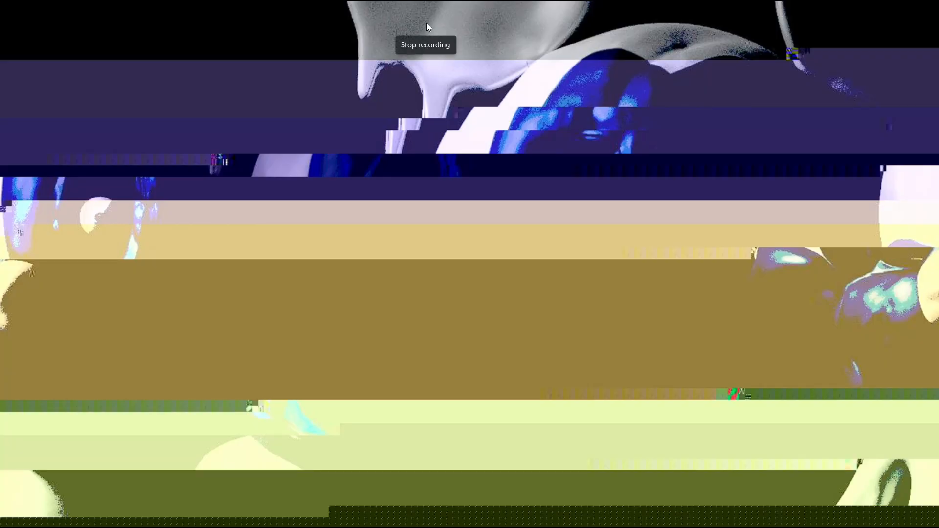